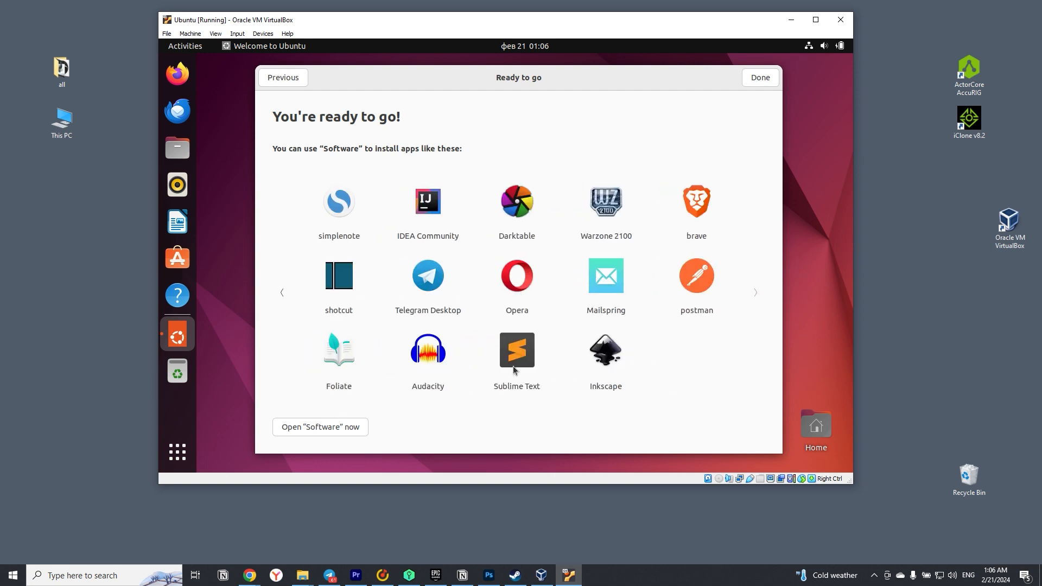
{"action": "mouse_move", "coordinate": [307, 306]}
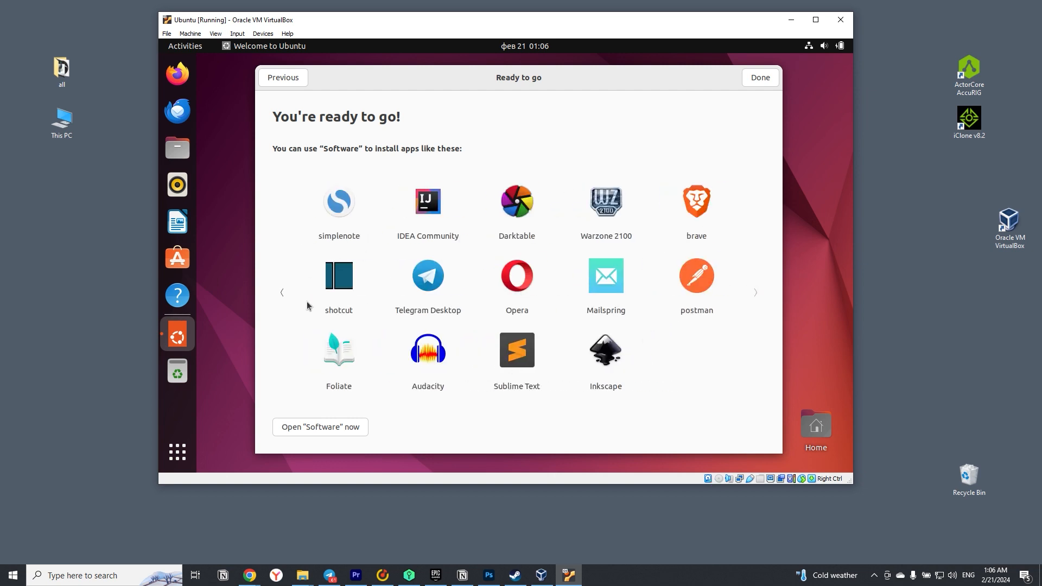
Go to the VirtualBox 7.0 downloads page via the 'Download VirtualBox 7.0' banner
{"action": "left_click", "coordinate": [758, 77]}
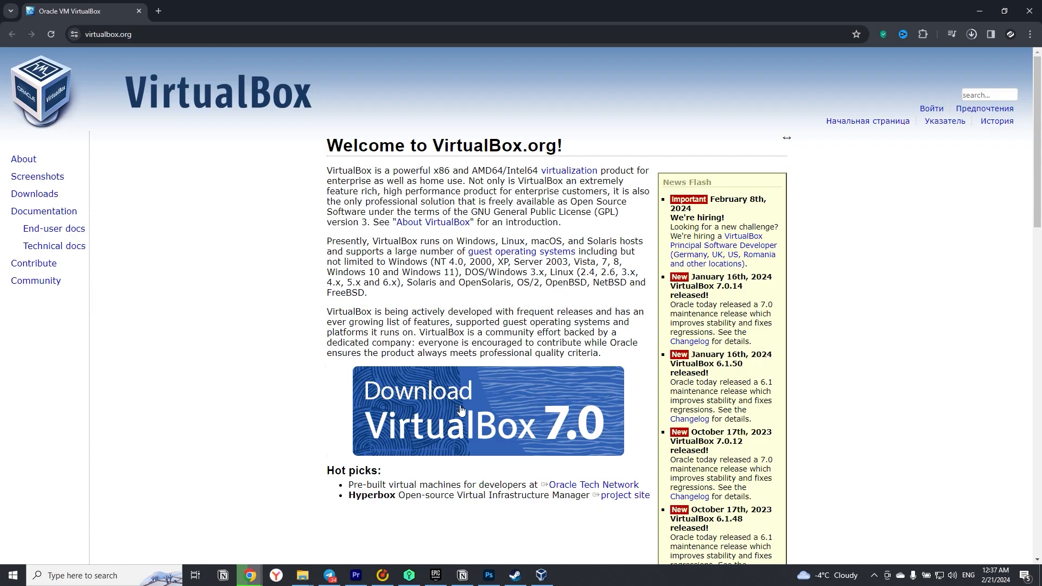
{"action": "left_click", "coordinate": [460, 410]}
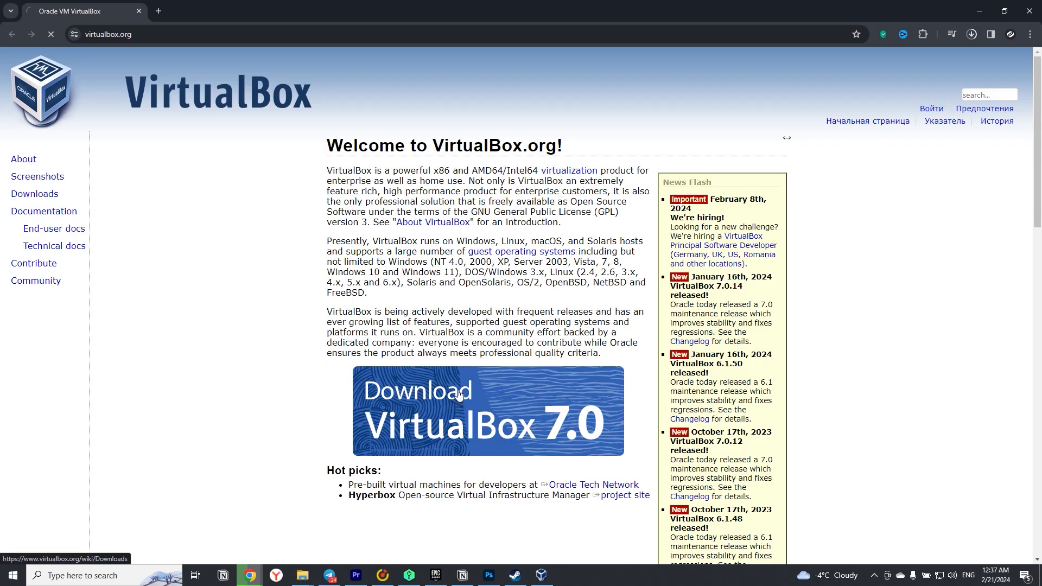
{"action": "left_click", "coordinate": [488, 410]}
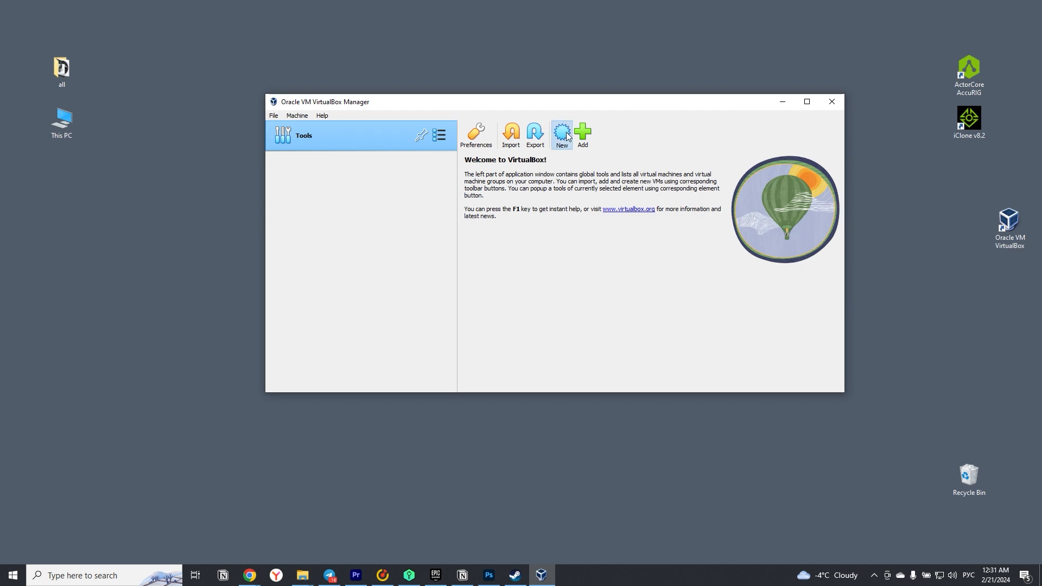
Start a new virtual machine named 'Ubuntu'
{"action": "left_click", "coordinate": [562, 133]}
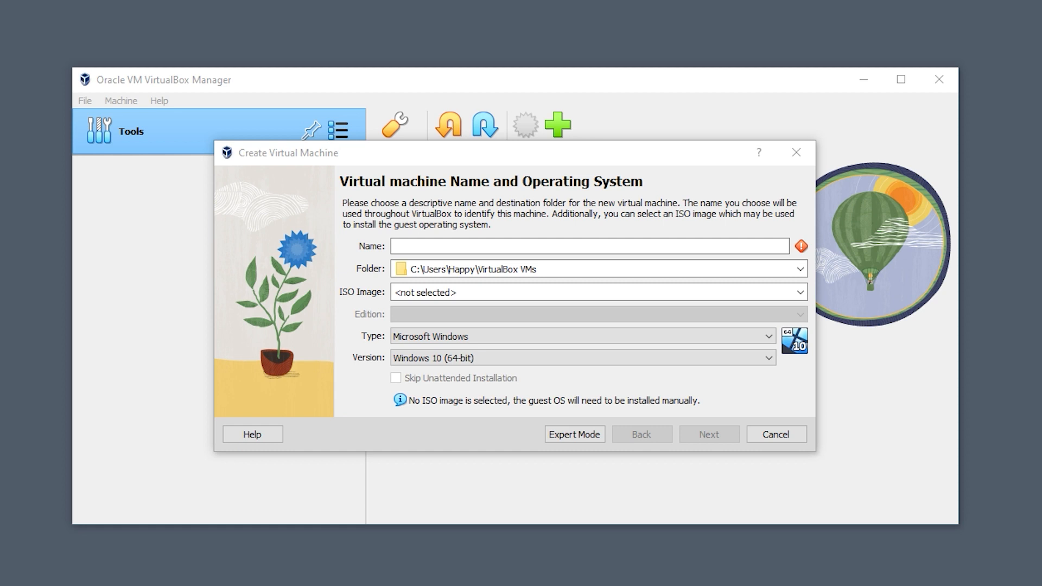
{"action": "type", "text": "Ubuntu.com"}
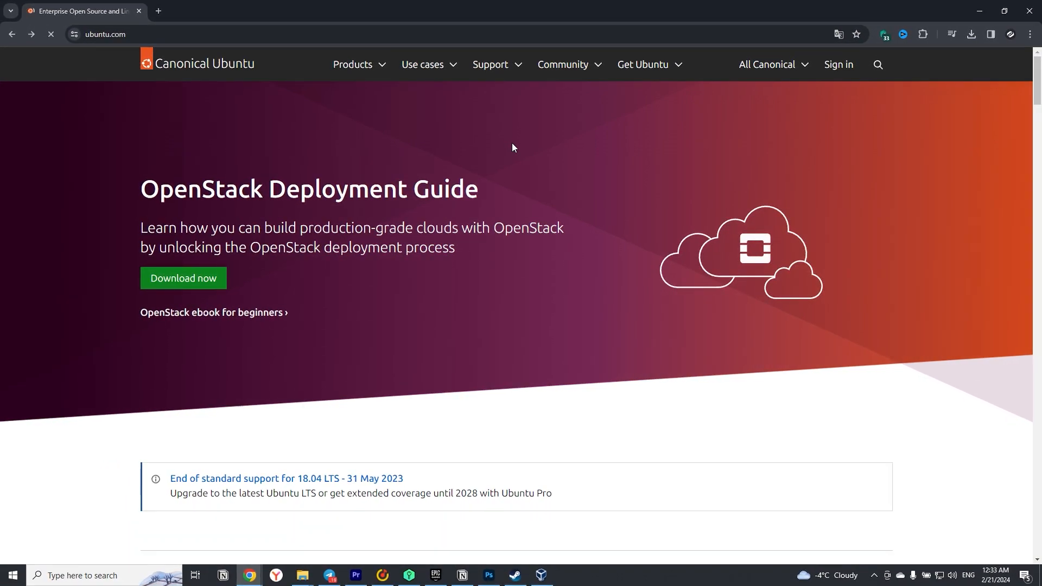
Download Ubuntu Desktop 22.04 LTS from the Get Ubuntu menu
{"action": "left_click", "coordinate": [642, 65]}
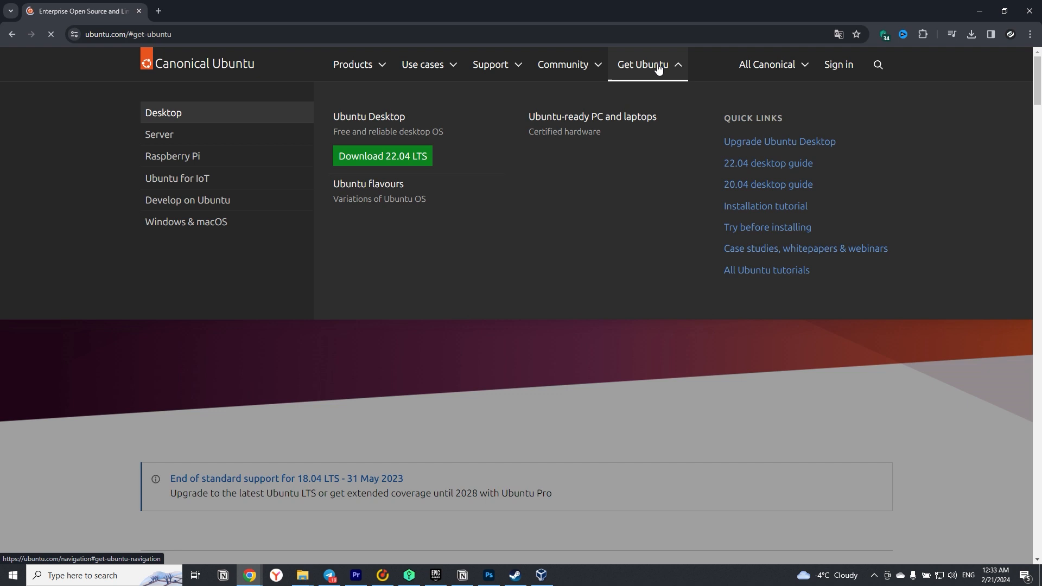
{"action": "left_click", "coordinate": [382, 156]}
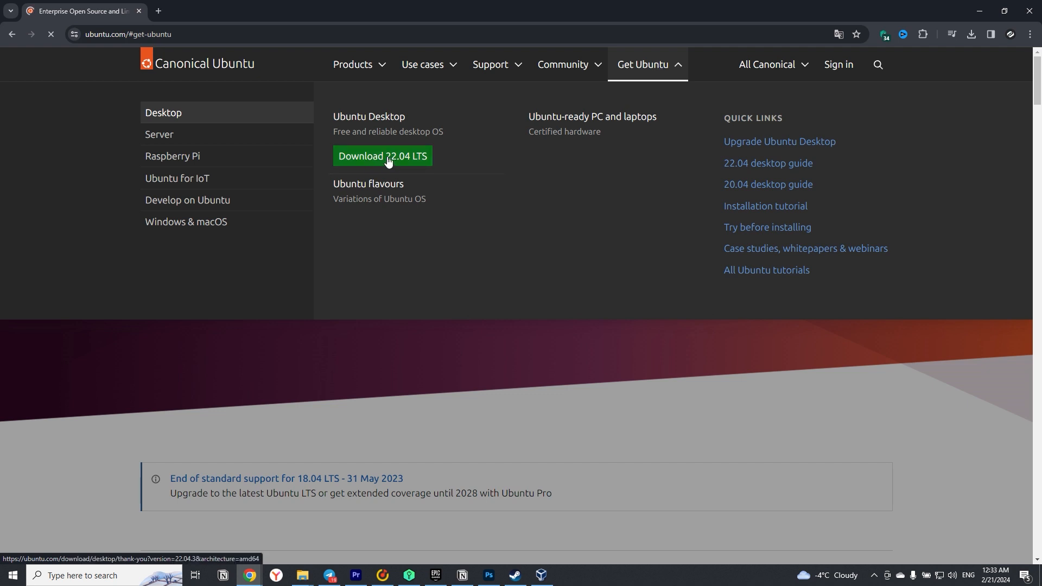
{"action": "left_click", "coordinate": [382, 156]}
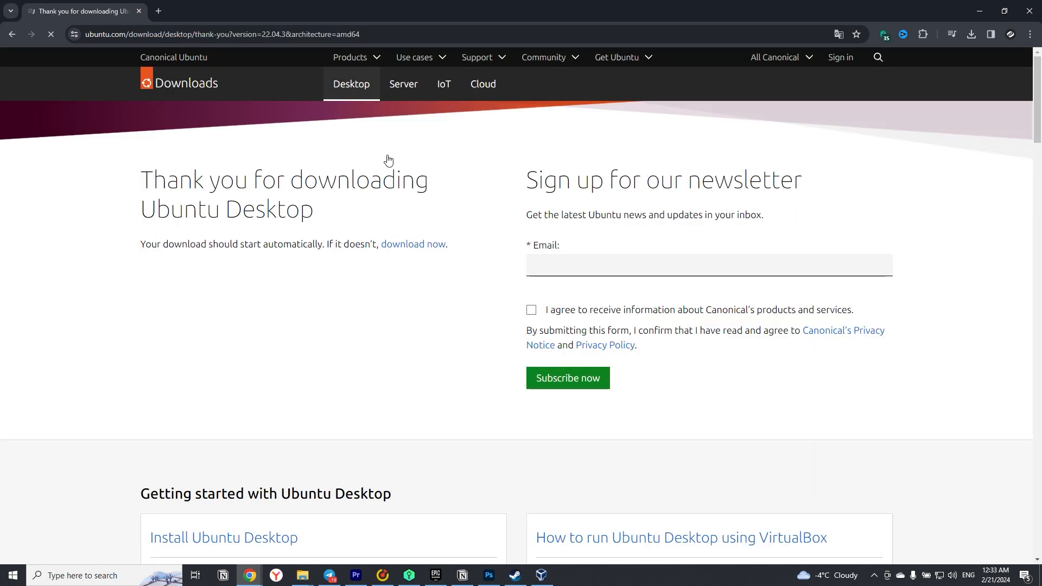
{"action": "mouse_move", "coordinate": [507, 163]}
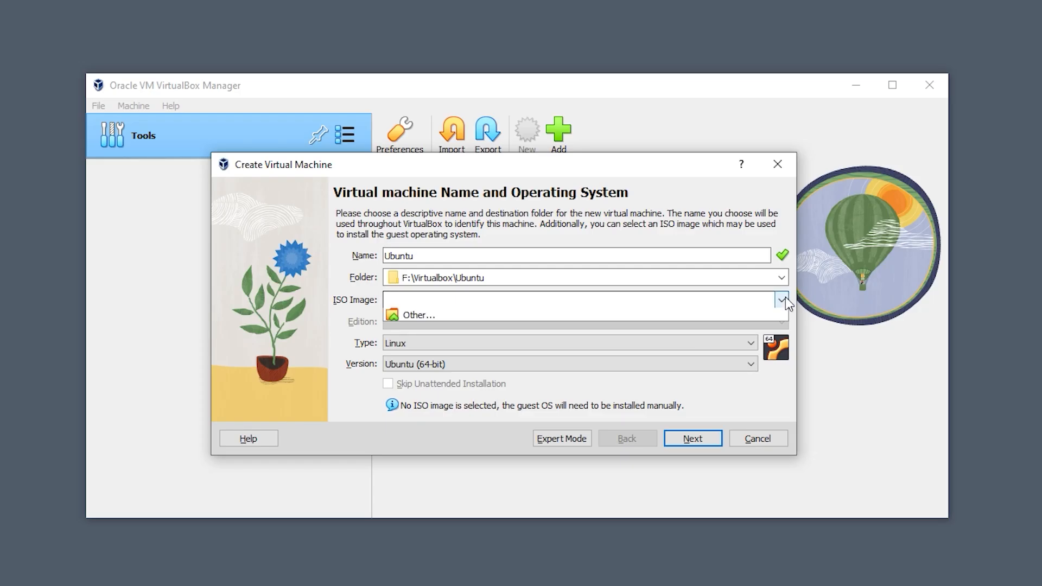
Attach ubuntu-22.04.3-desktop-amd64.iso from drive F as the installation image
{"action": "left_click", "coordinate": [418, 314]}
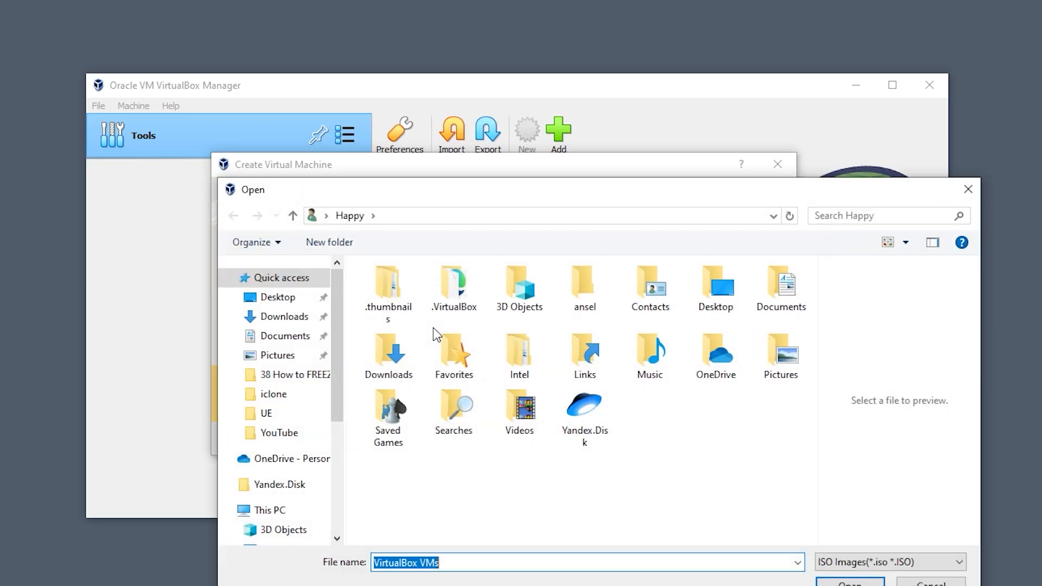
{"action": "left_click", "coordinate": [454, 391]}
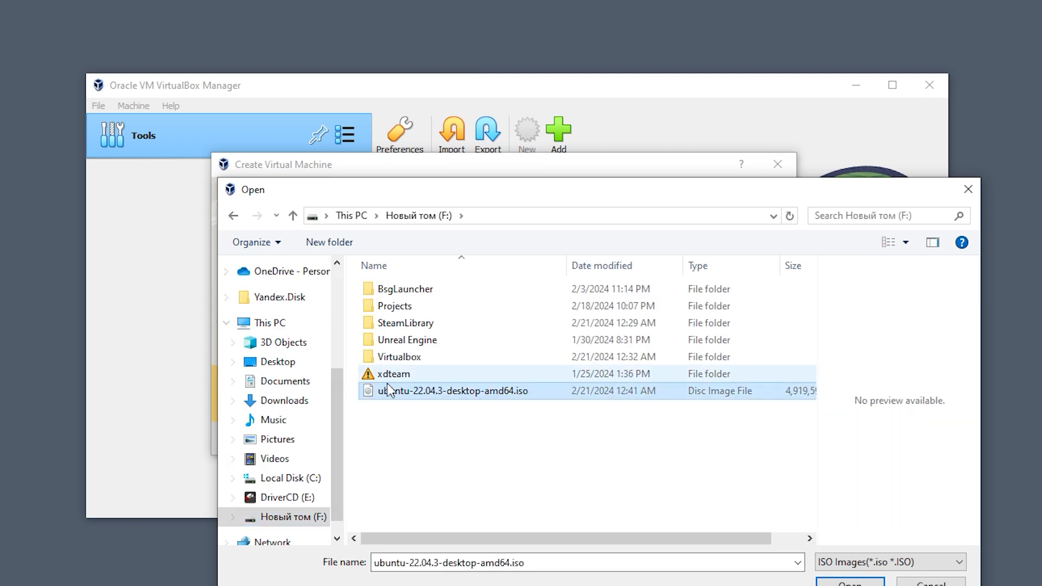
{"action": "left_click", "coordinate": [848, 580]}
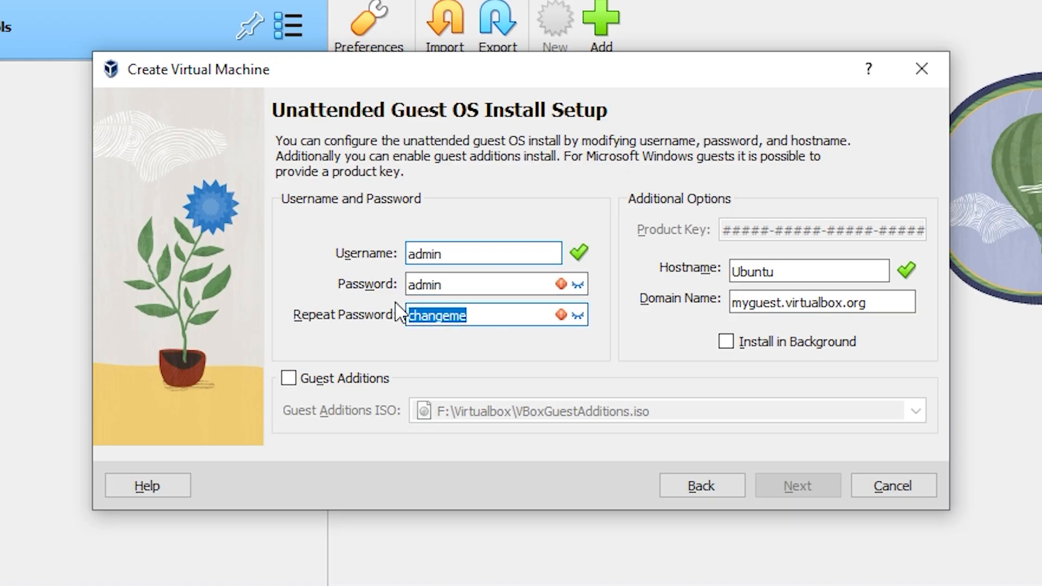
Set 8660 MB memory, 4 processors and a 61.52 GB disk, reaching the Summary
{"action": "left_click", "coordinate": [797, 485]}
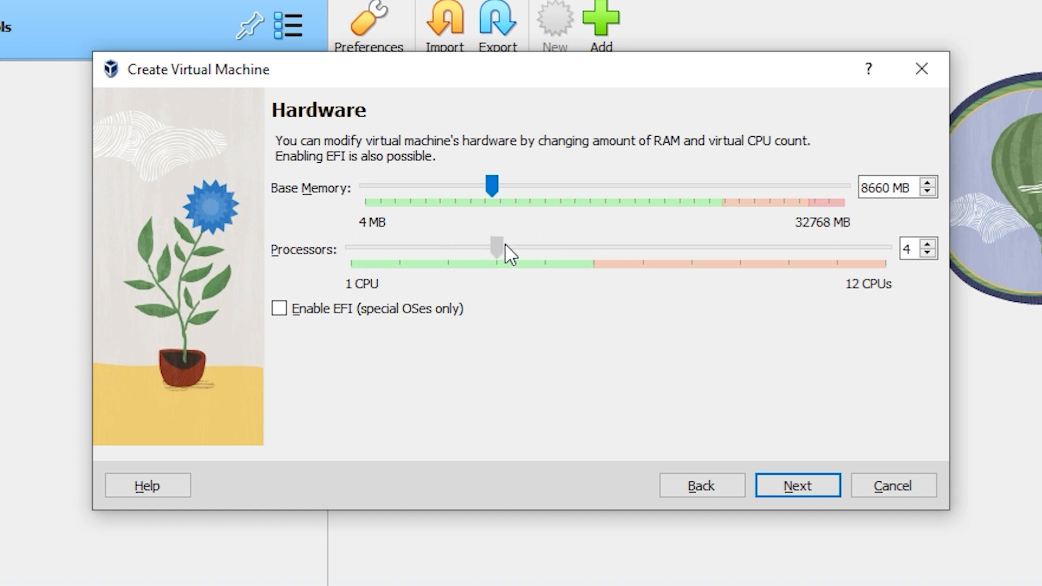
{"action": "left_click", "coordinate": [495, 248]}
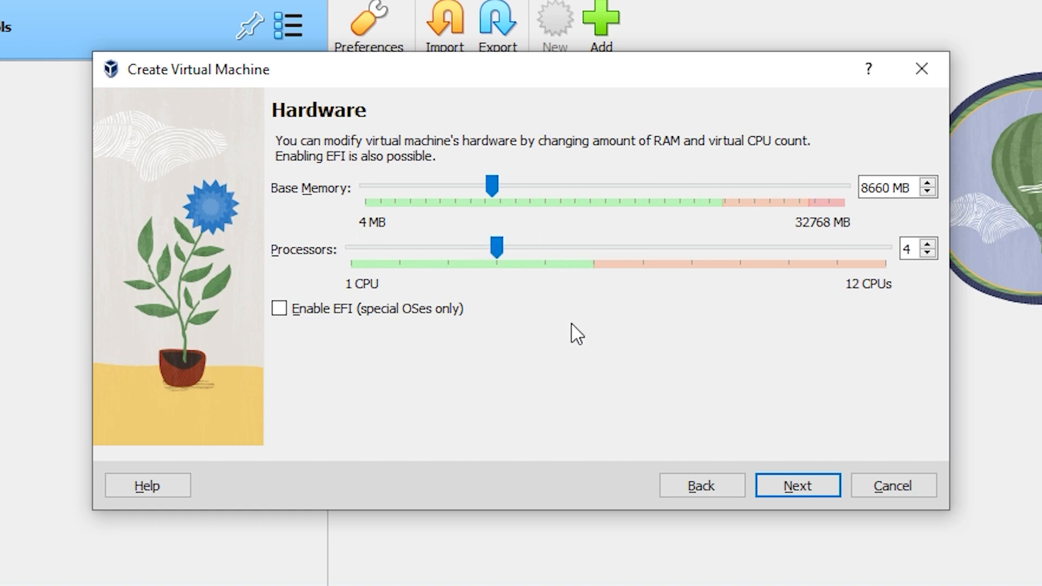
{"action": "mouse_move", "coordinate": [797, 485]}
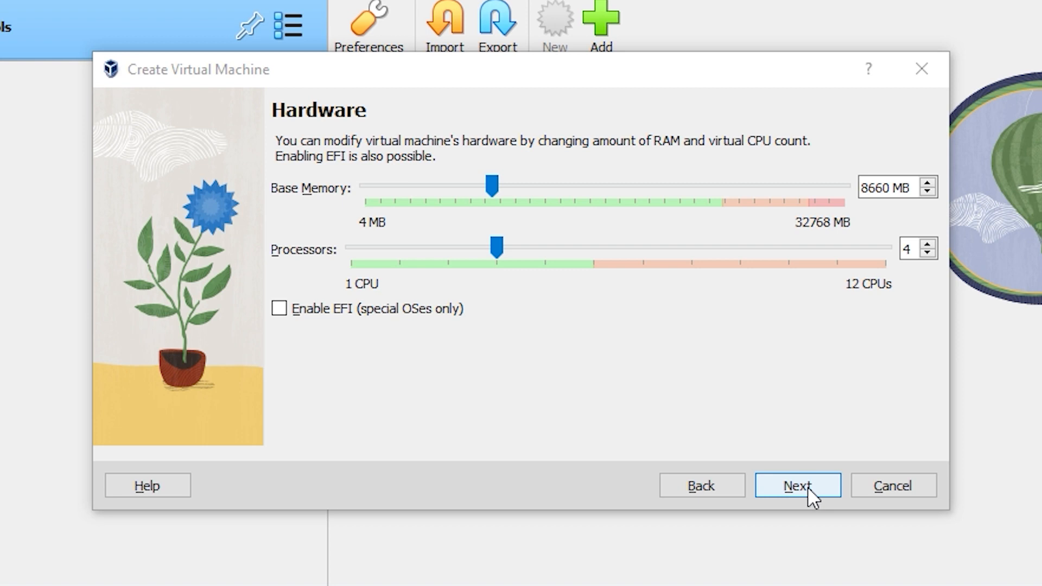
{"action": "left_click", "coordinate": [797, 485]}
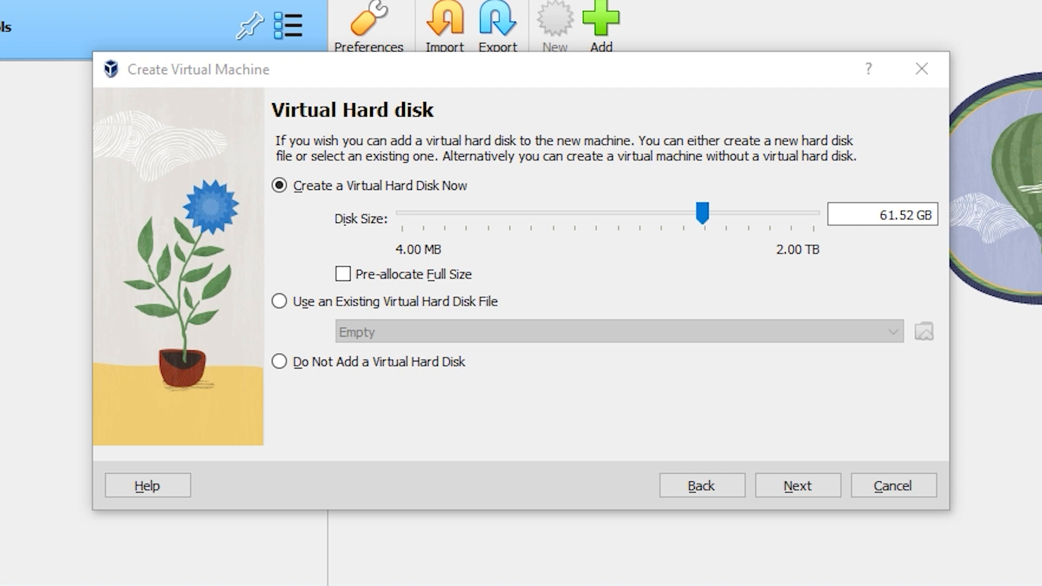
{"action": "left_click", "coordinate": [797, 485]}
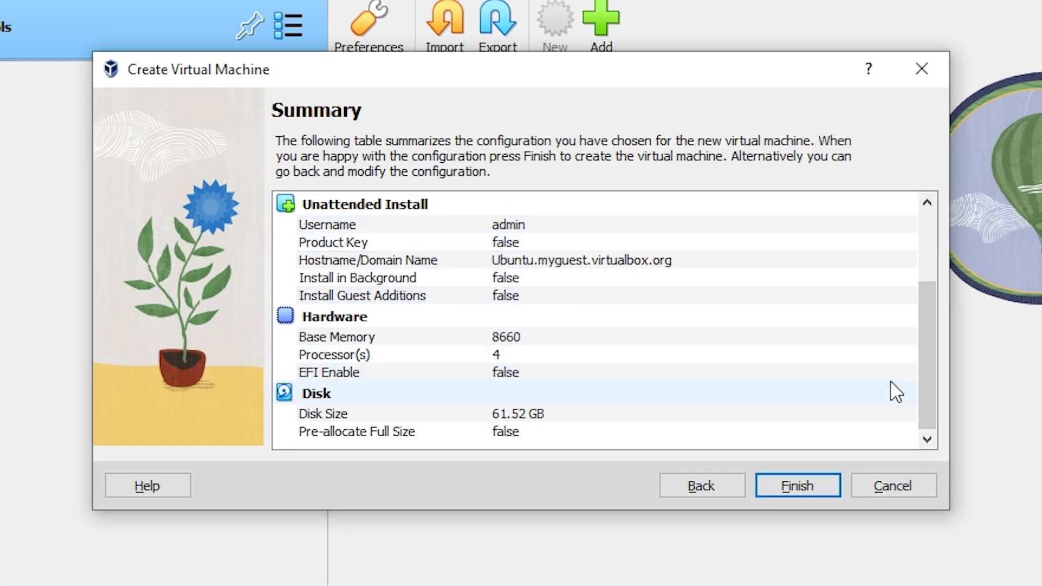
Finish the wizard, select the Ubuntu VM and start it
{"action": "left_click", "coordinate": [796, 485]}
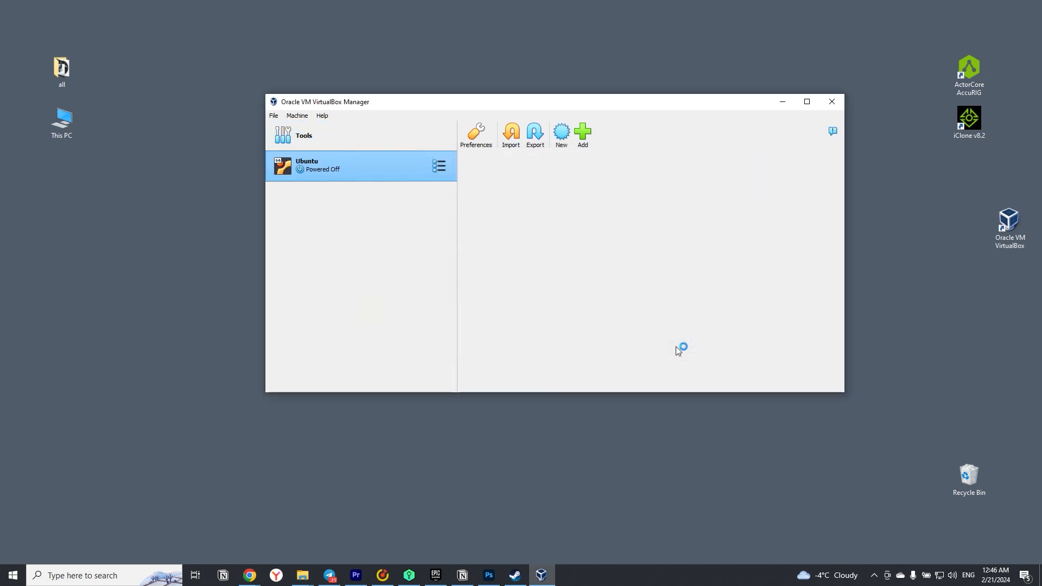
{"action": "left_click", "coordinate": [345, 165]}
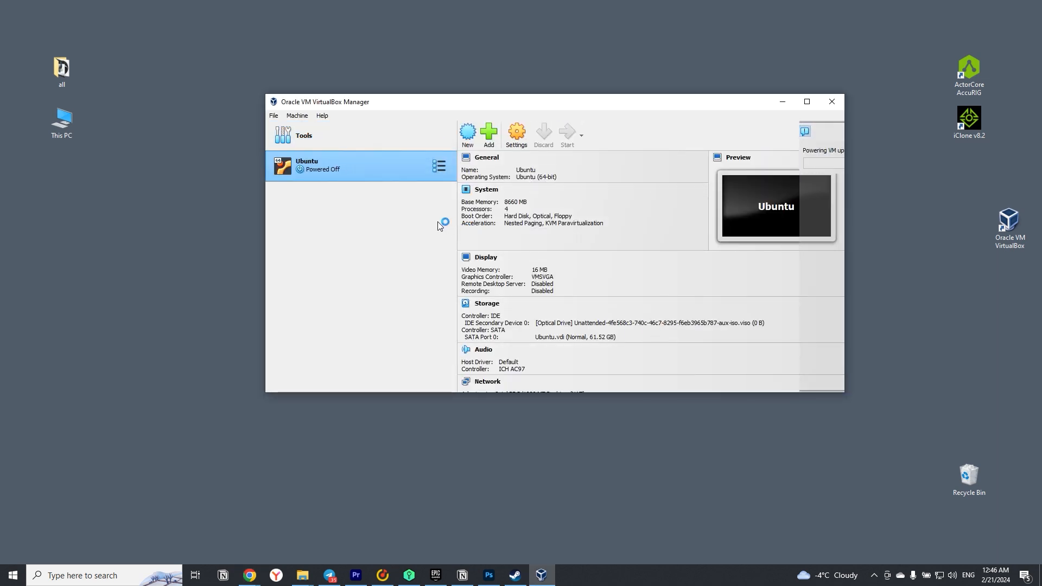
{"action": "left_click", "coordinate": [566, 133]}
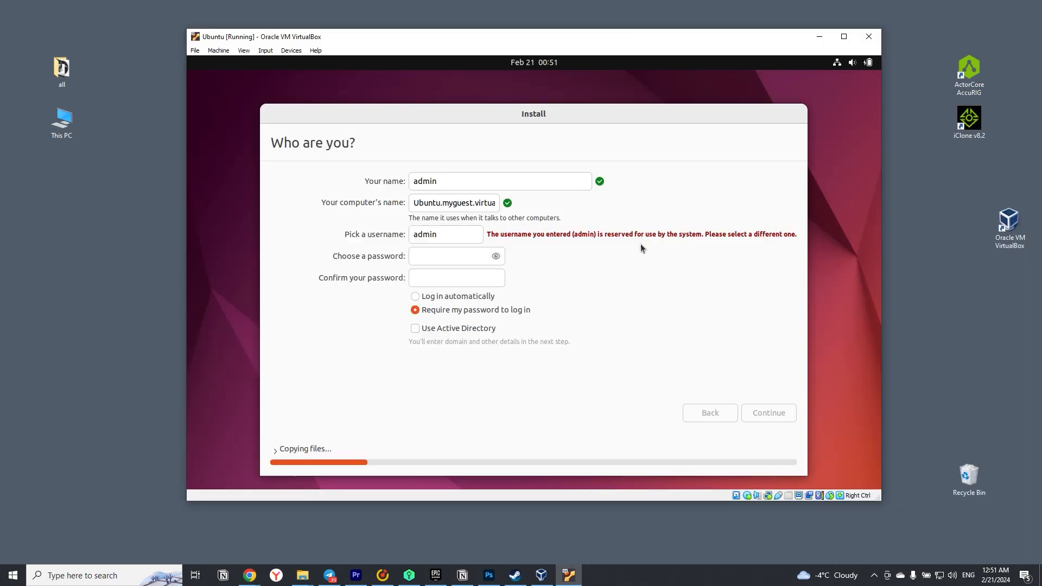
Change the username to admin1, choose automatic login, and continue installing
{"action": "left_click", "coordinate": [445, 234]}
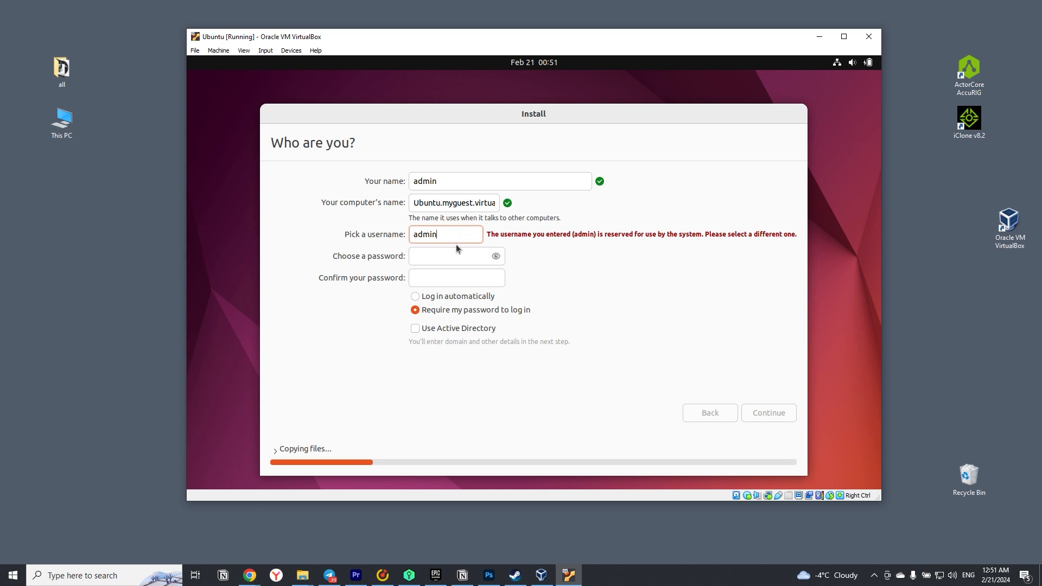
{"action": "type", "text": "1"}
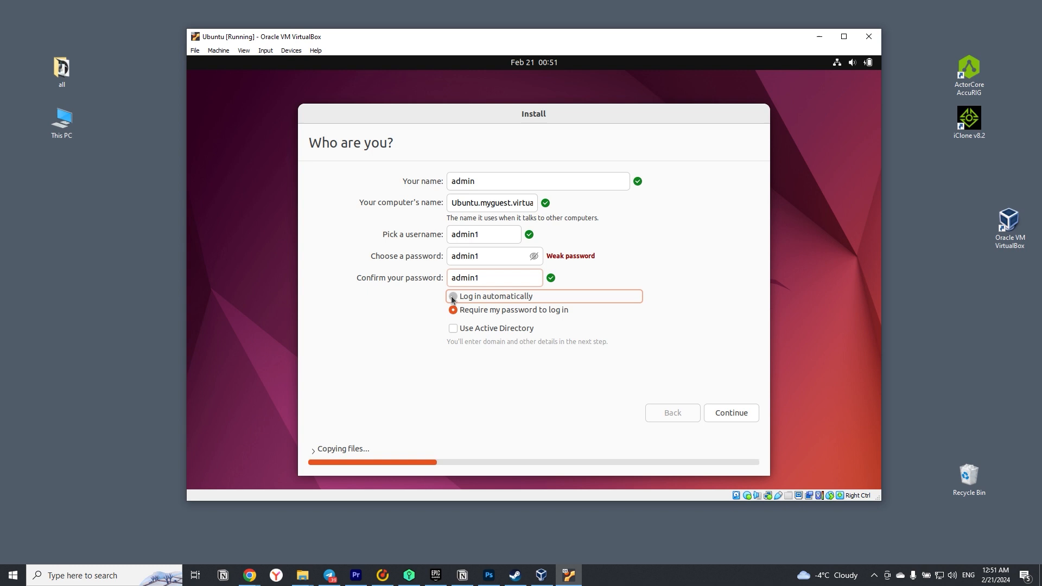
{"action": "left_click", "coordinate": [453, 296]}
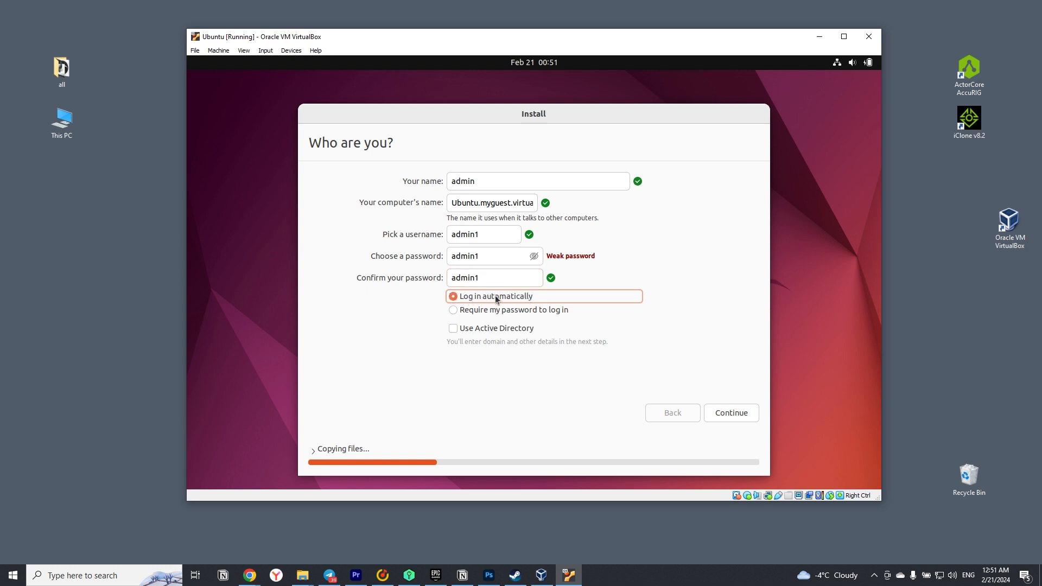
{"action": "left_click", "coordinate": [730, 412]}
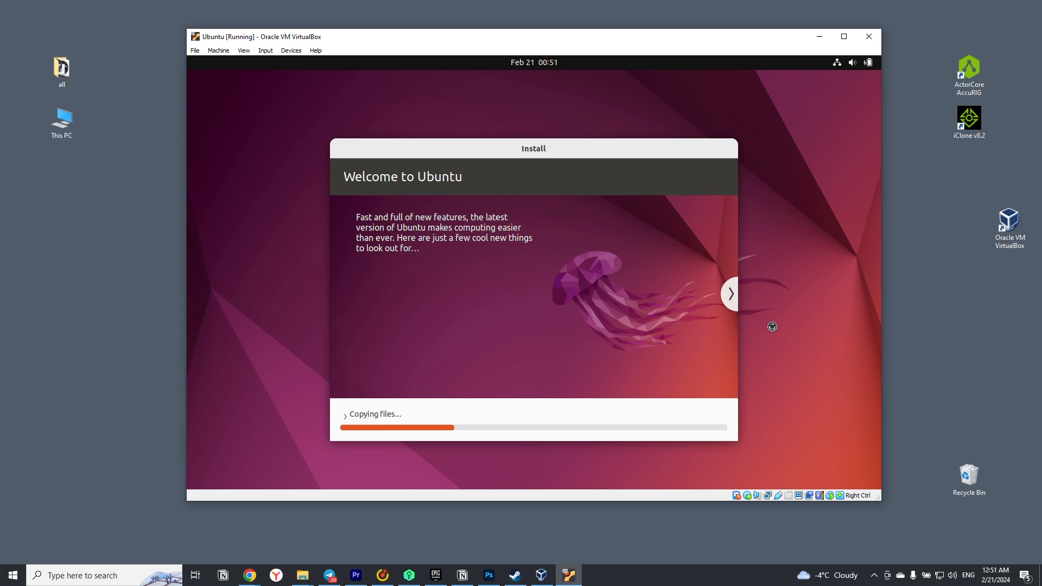
Advance through three installer feature slides while files copy
{"action": "left_click", "coordinate": [729, 294]}
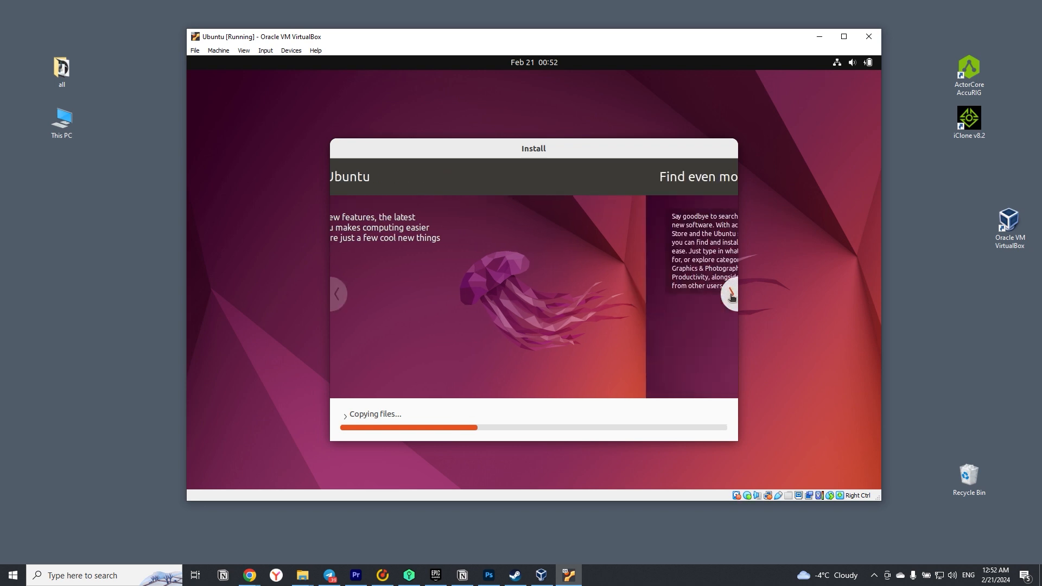
{"action": "left_click", "coordinate": [730, 294]}
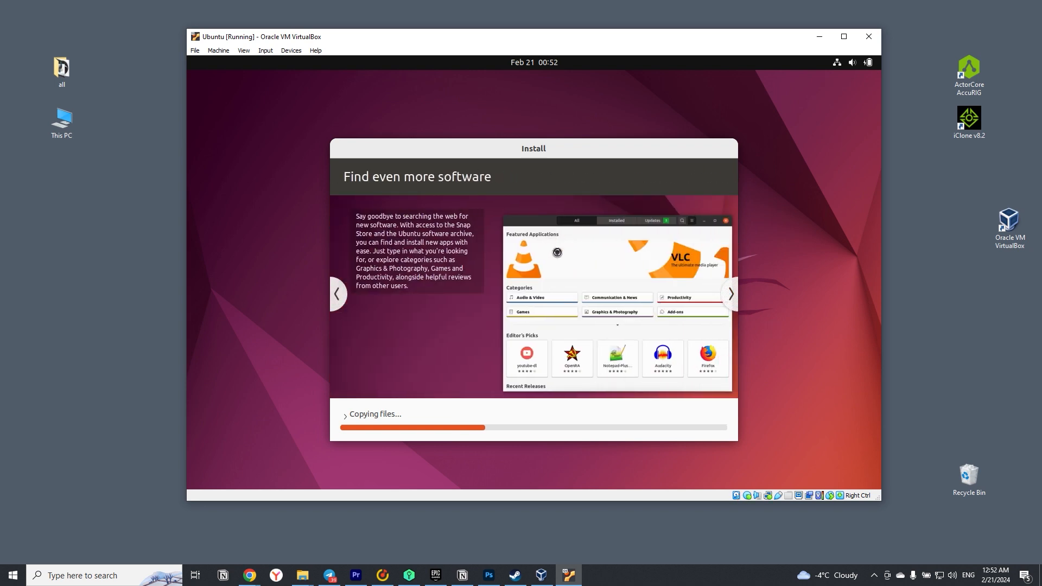
{"action": "left_click", "coordinate": [729, 293]}
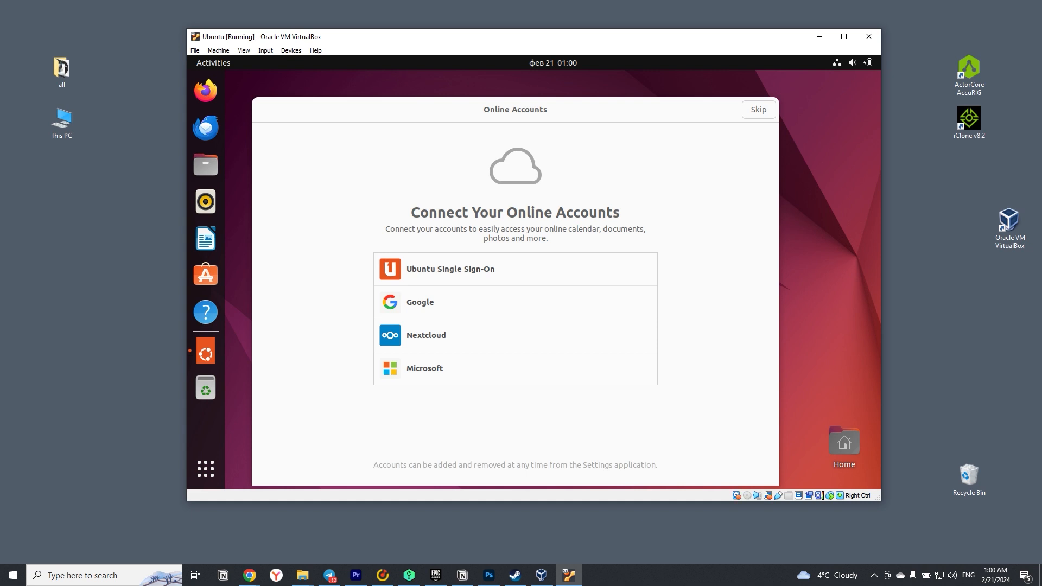
Skip Online Accounts and Ubuntu Pro, decline system info sharing, then finish setup
{"action": "left_click", "coordinate": [758, 109]}
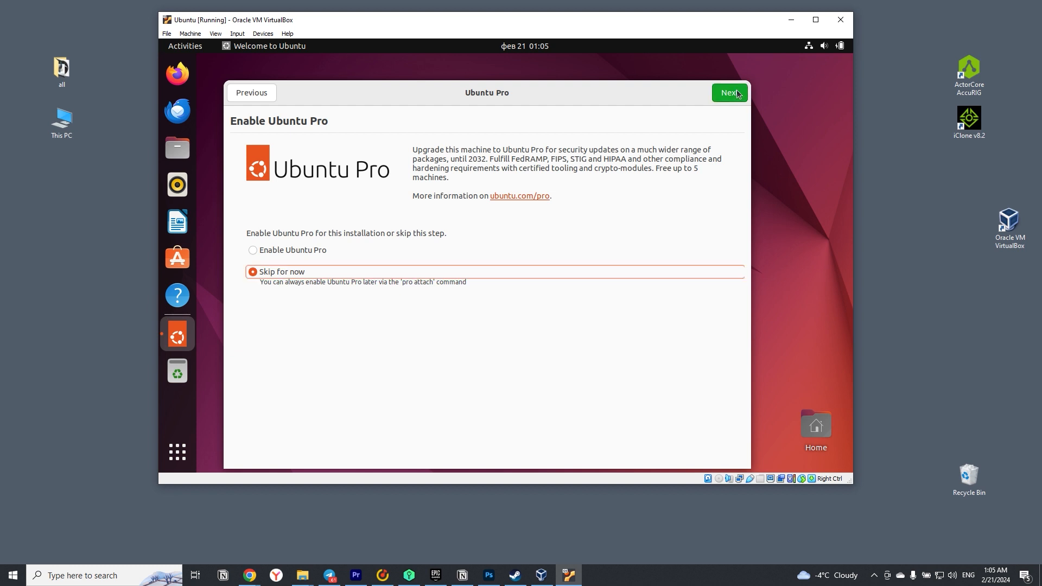
{"action": "left_click", "coordinate": [729, 92]}
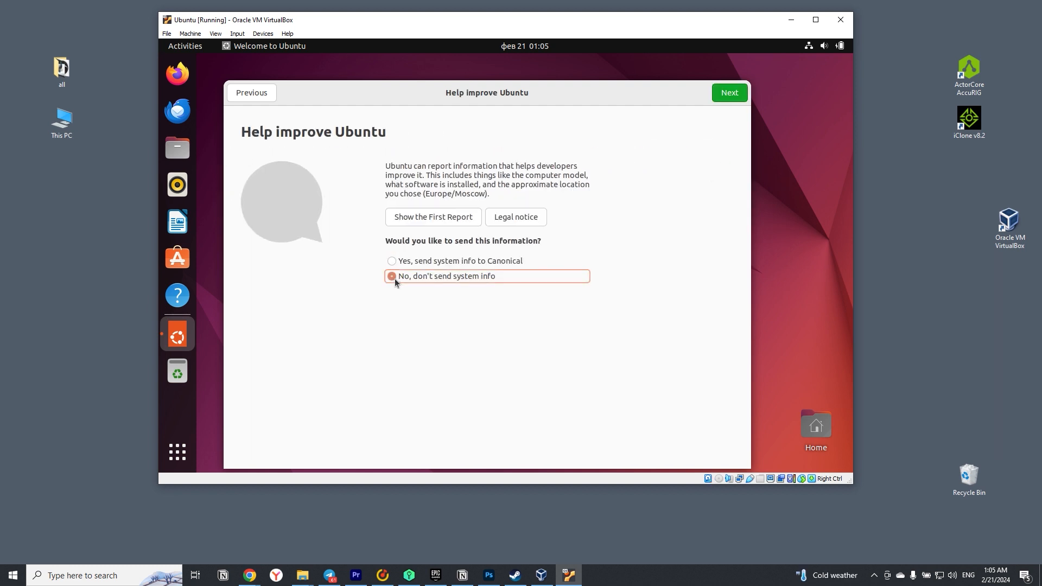
{"action": "left_click", "coordinate": [728, 92]}
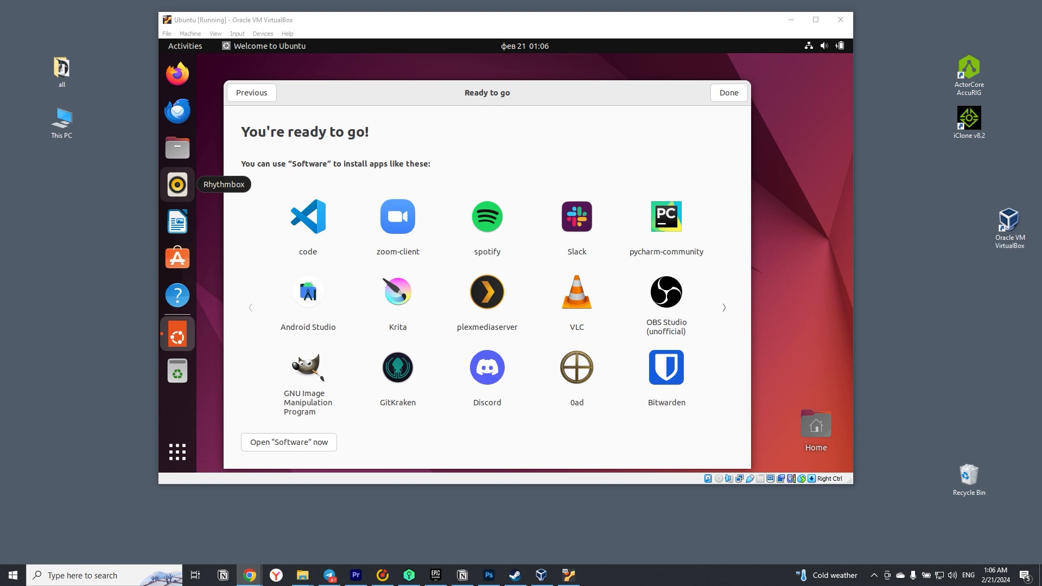
{"action": "left_click", "coordinate": [728, 92]}
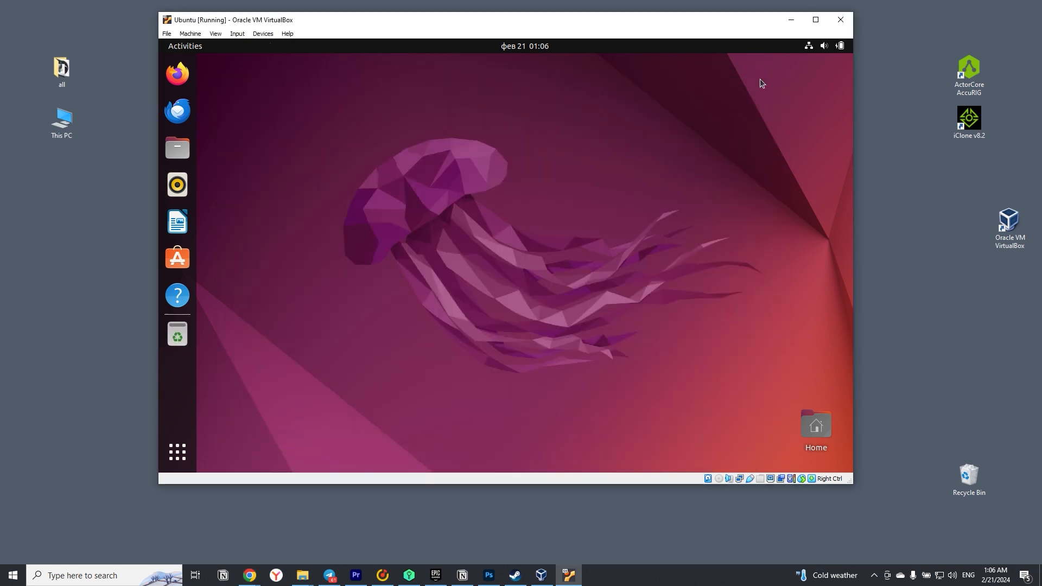
{"action": "mouse_move", "coordinate": [433, 238]}
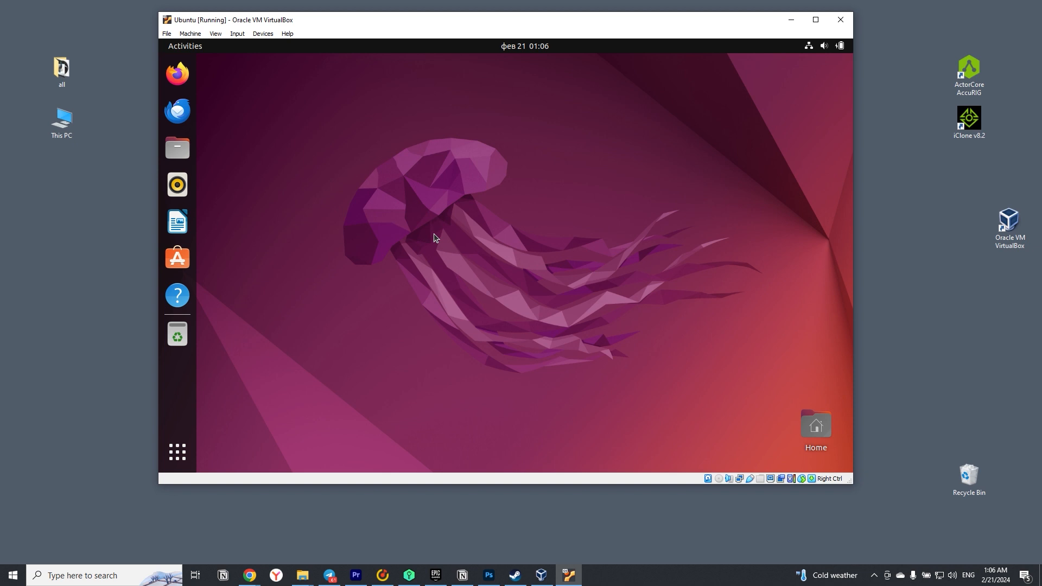
{"action": "mouse_move", "coordinate": [424, 253]}
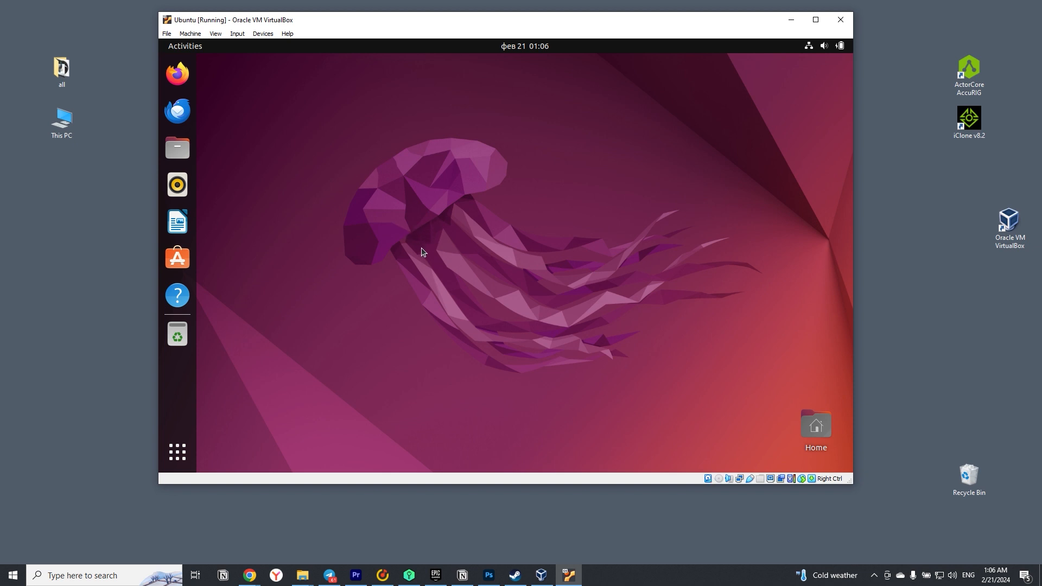